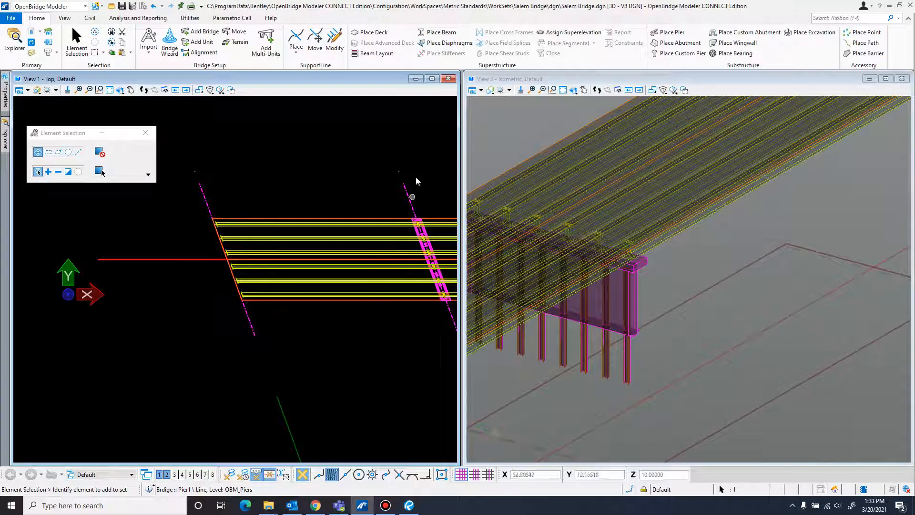
Step: Begin abutment placement on the support line and browse to the Pile Cap > Default templates
{"action": "left_click", "coordinate": [679, 43]}
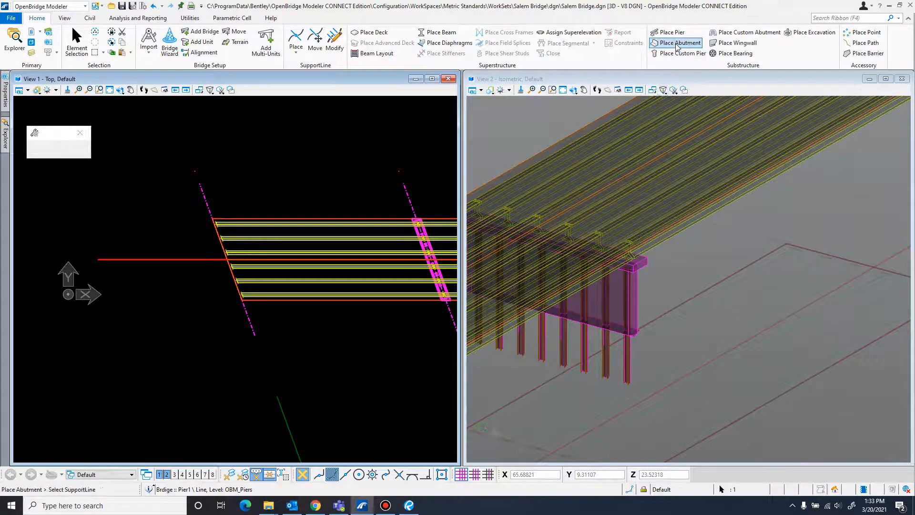
{"action": "left_click", "coordinate": [679, 43]}
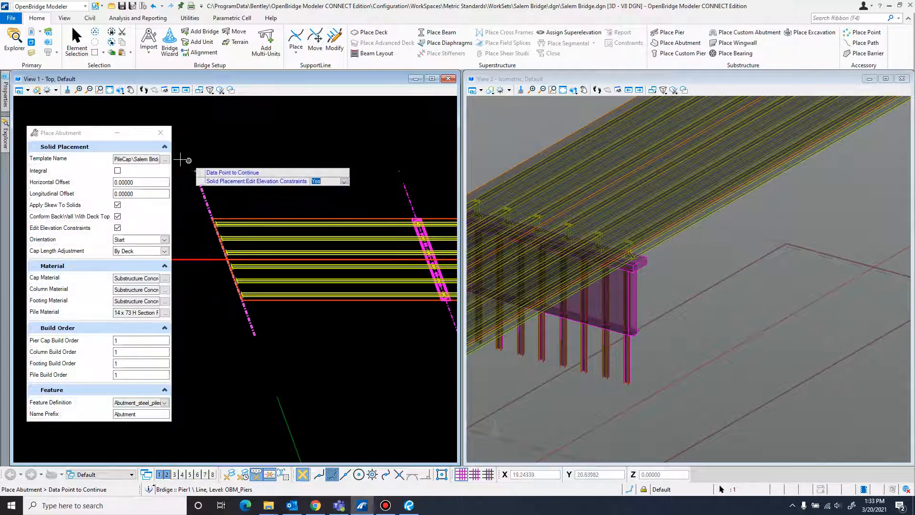
{"action": "left_click", "coordinate": [166, 159]}
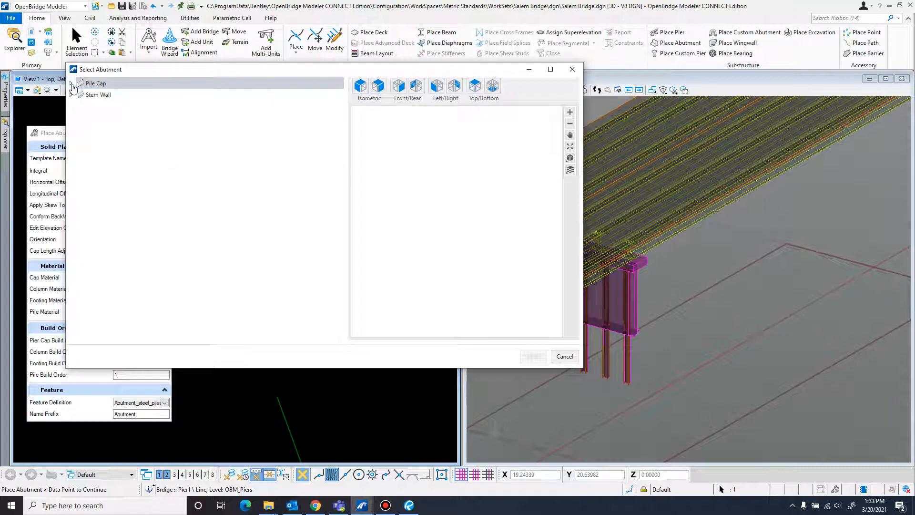
{"action": "left_click", "coordinate": [70, 95]}
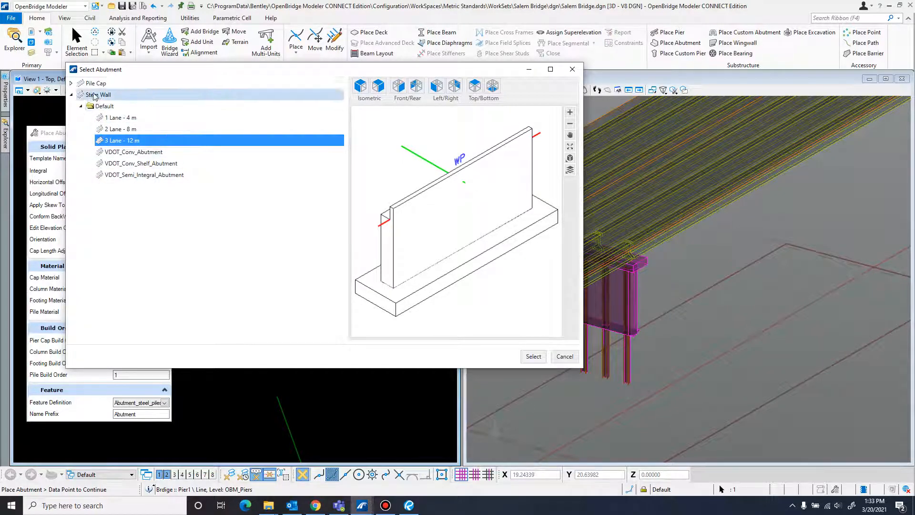
{"action": "left_click", "coordinate": [95, 83]}
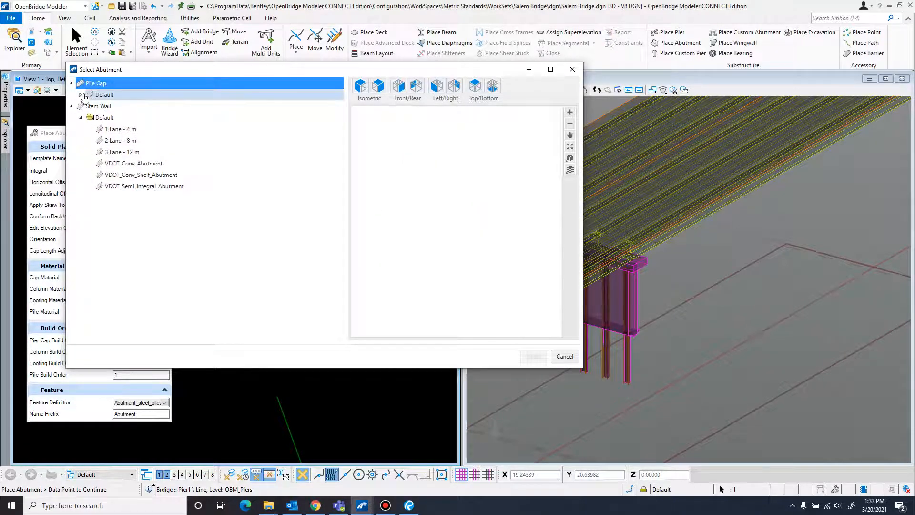
{"action": "left_click", "coordinate": [120, 117]}
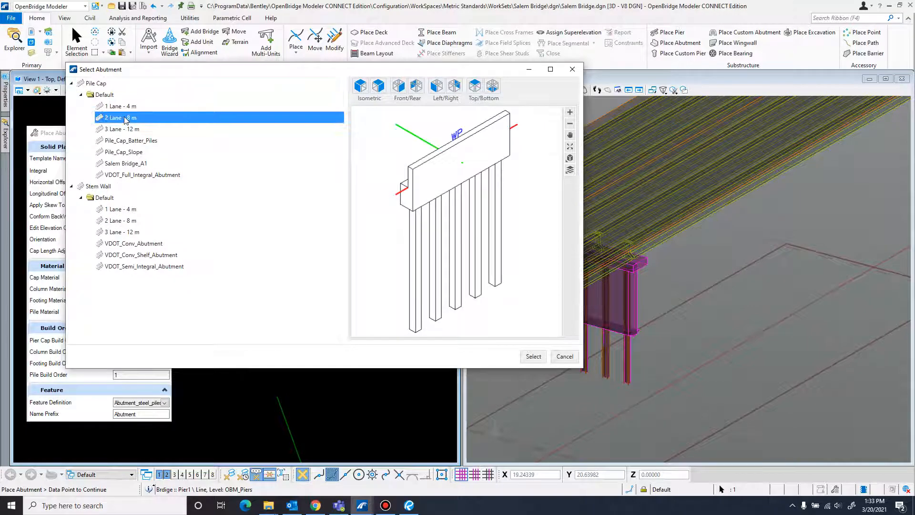
Step: Preview the default pile cap templates and choose 2 Lane - 8 m as the abutment template
{"action": "left_click", "coordinate": [120, 117]}
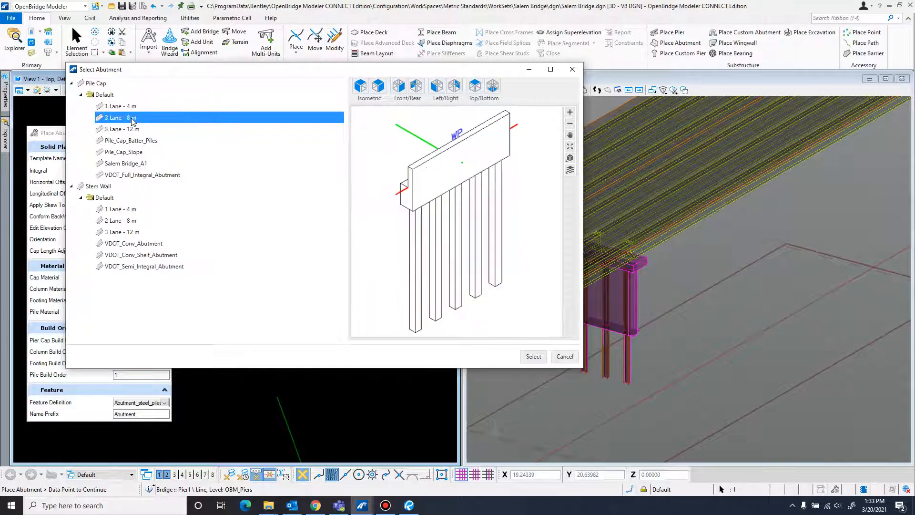
{"action": "left_click", "coordinate": [120, 129]}
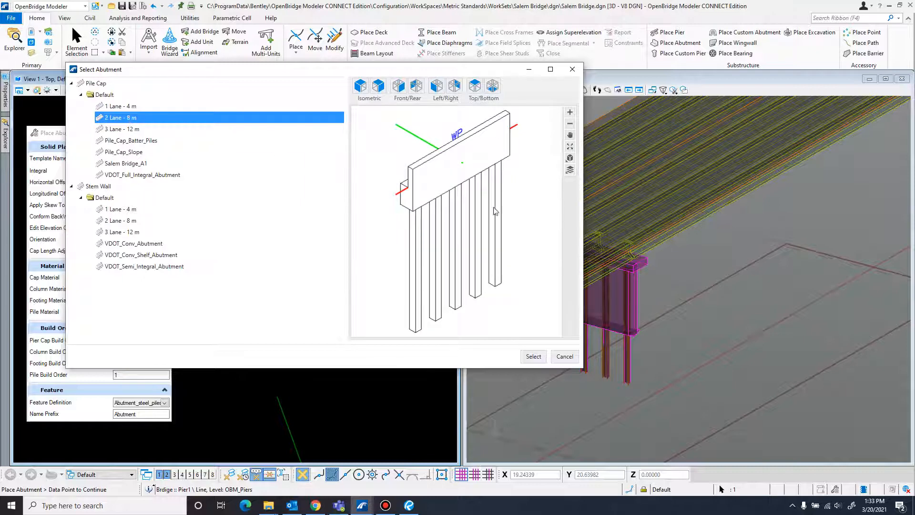
{"action": "mouse_move", "coordinate": [392, 163]}
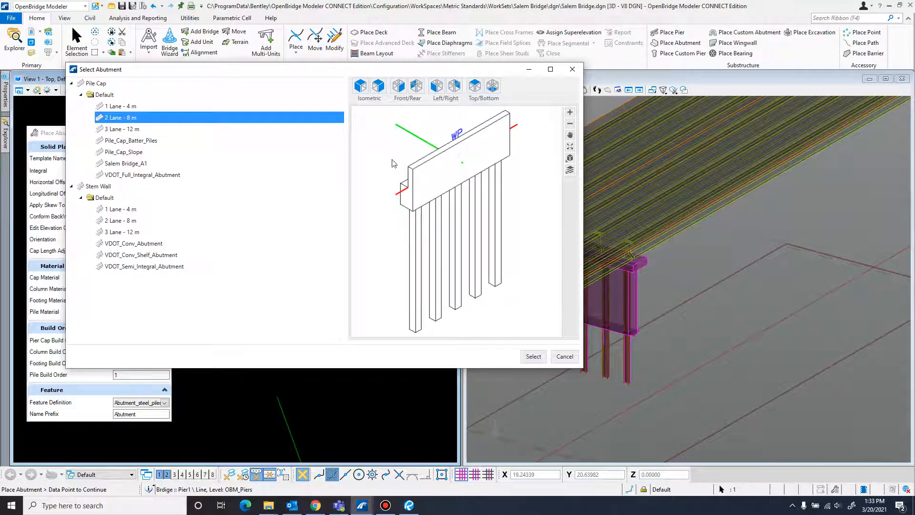
{"action": "left_click", "coordinate": [126, 163]}
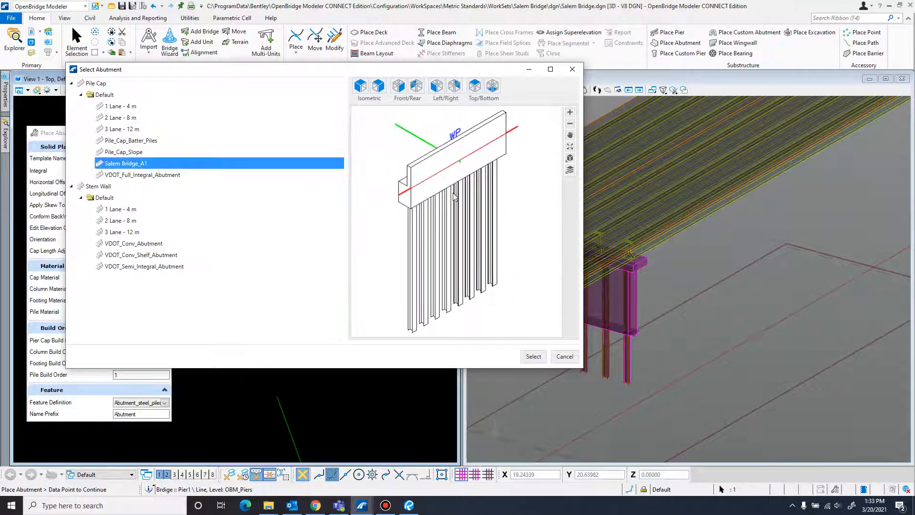
{"action": "mouse_move", "coordinate": [187, 152]}
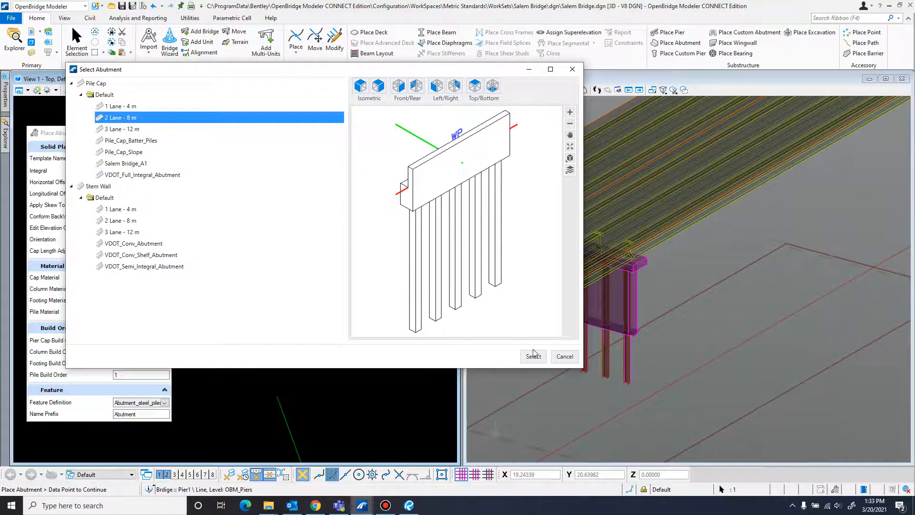
{"action": "left_click", "coordinate": [532, 356]}
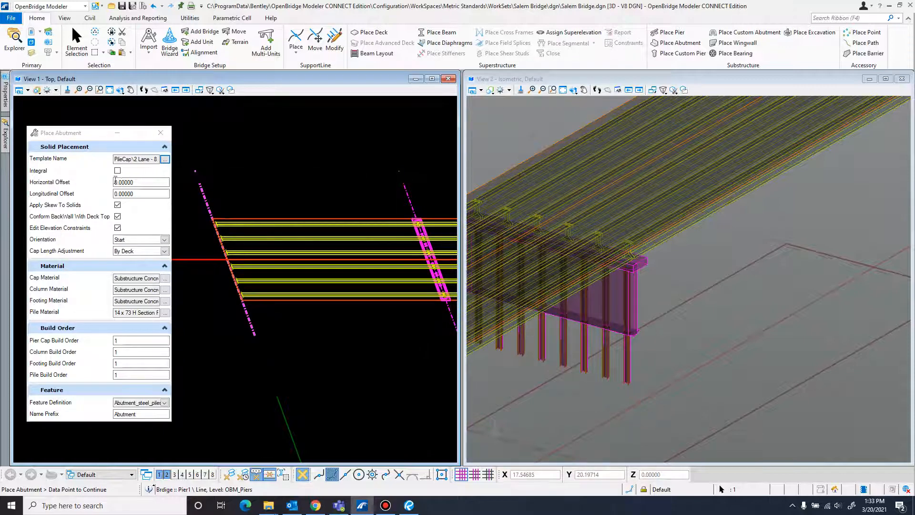
{"action": "left_click", "coordinate": [140, 182]}
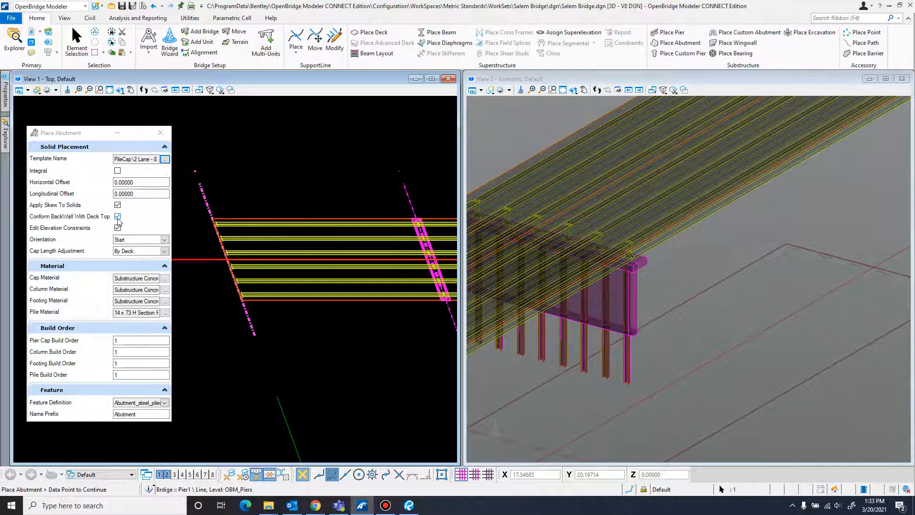
{"action": "left_click", "coordinate": [118, 228]}
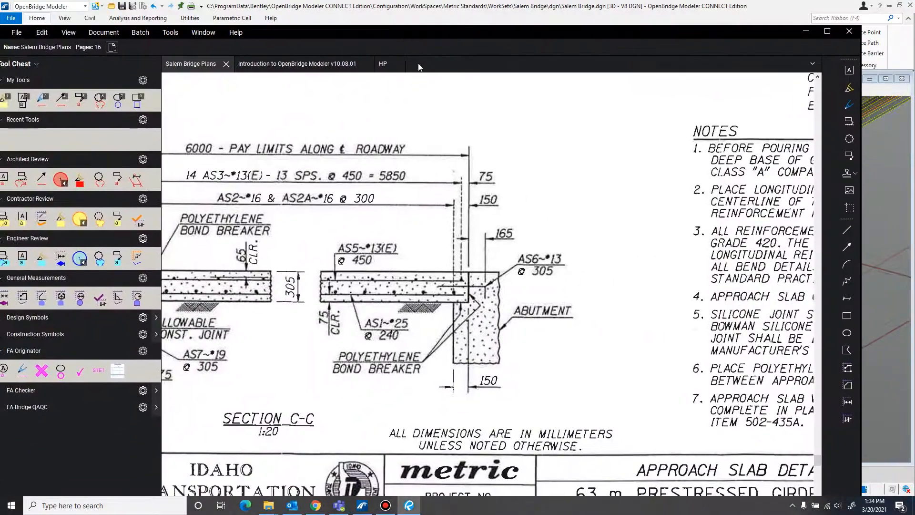
{"action": "mouse_move", "coordinate": [353, 278]}
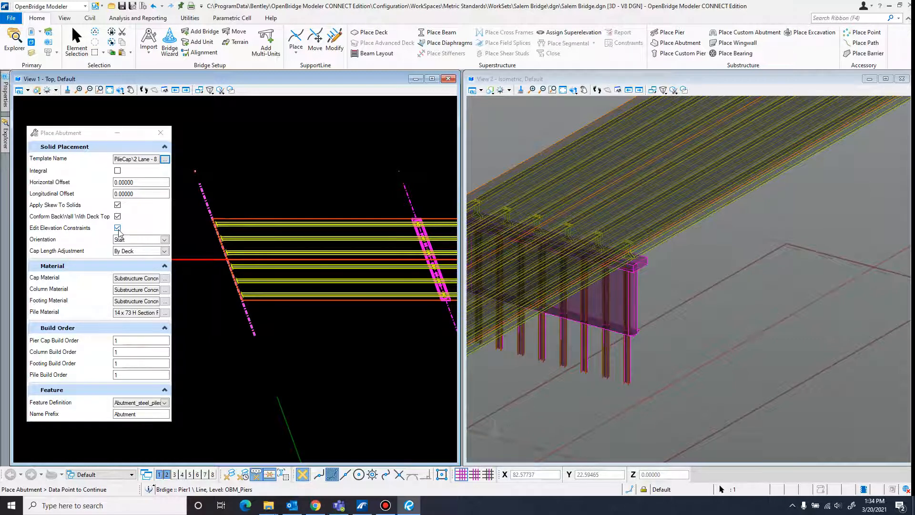
Step: Keep the cap length adjustment set to By Deck
{"action": "left_click", "coordinate": [117, 228]}
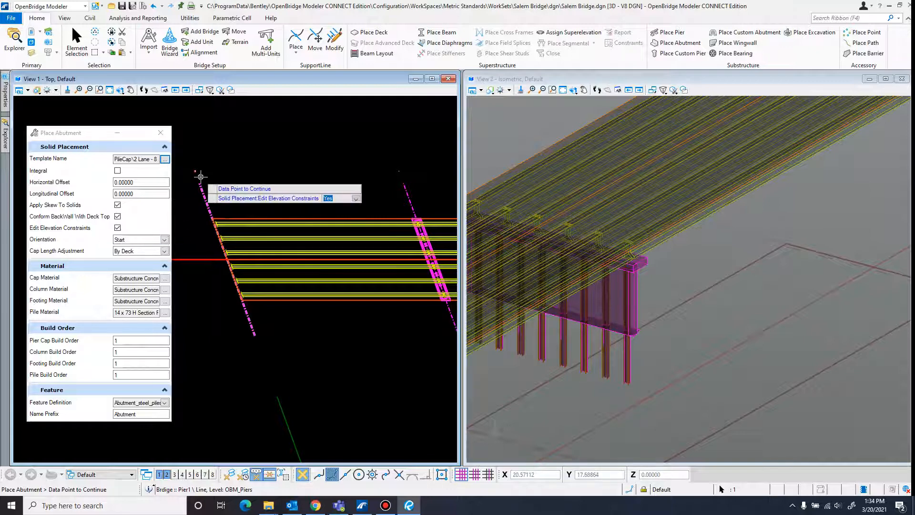
{"action": "mouse_move", "coordinate": [206, 194]}
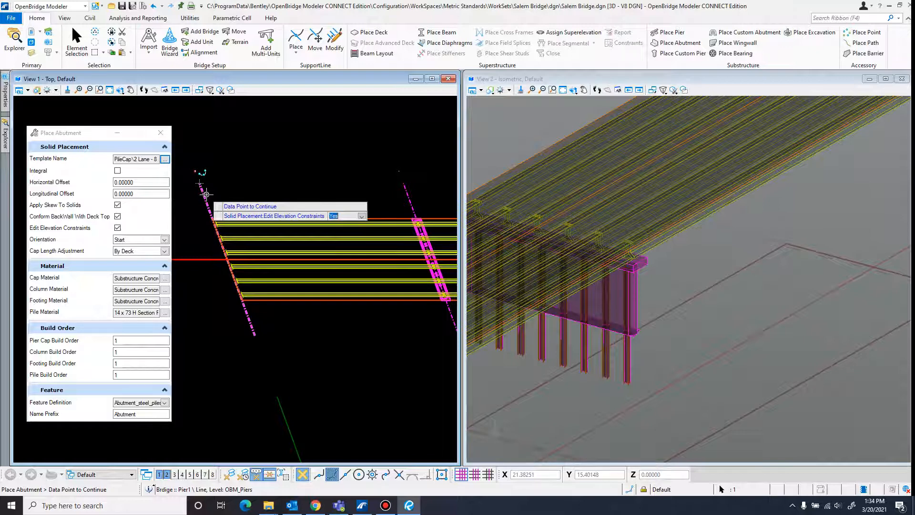
{"action": "mouse_move", "coordinate": [216, 240]}
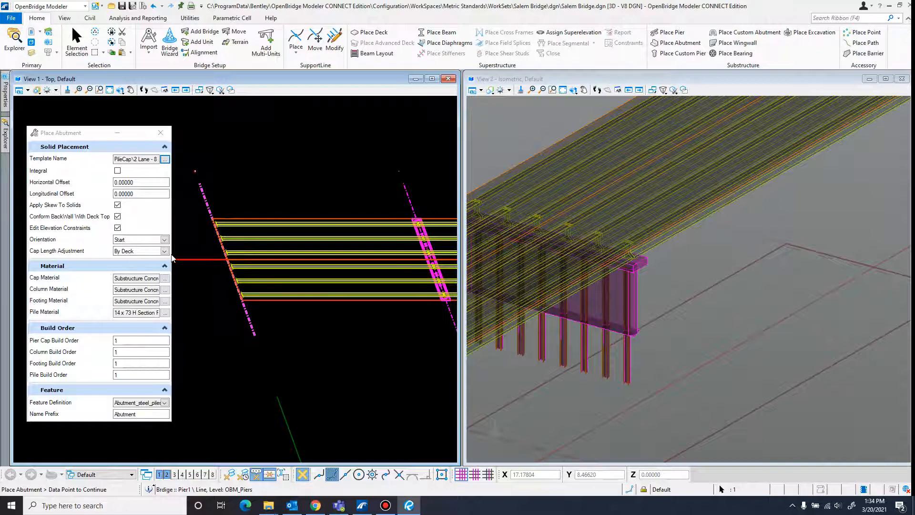
{"action": "left_click", "coordinate": [165, 251]}
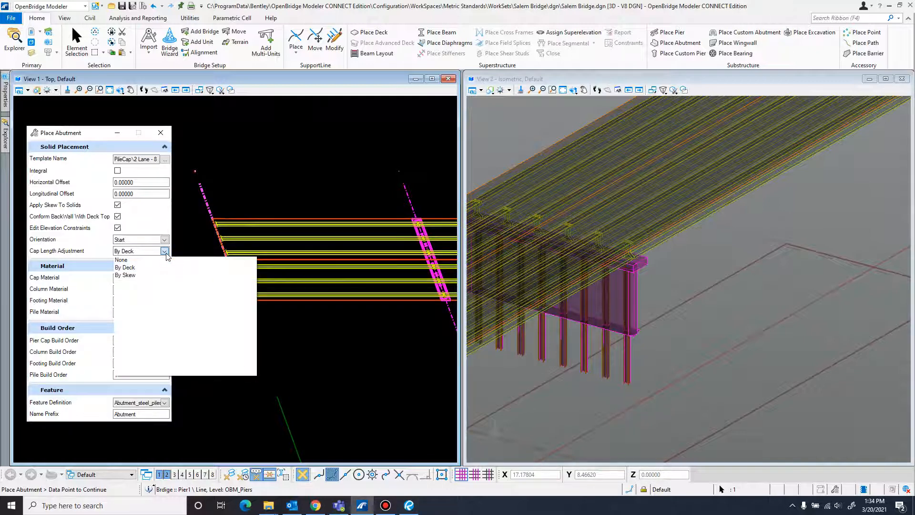
{"action": "left_click", "coordinate": [124, 267]}
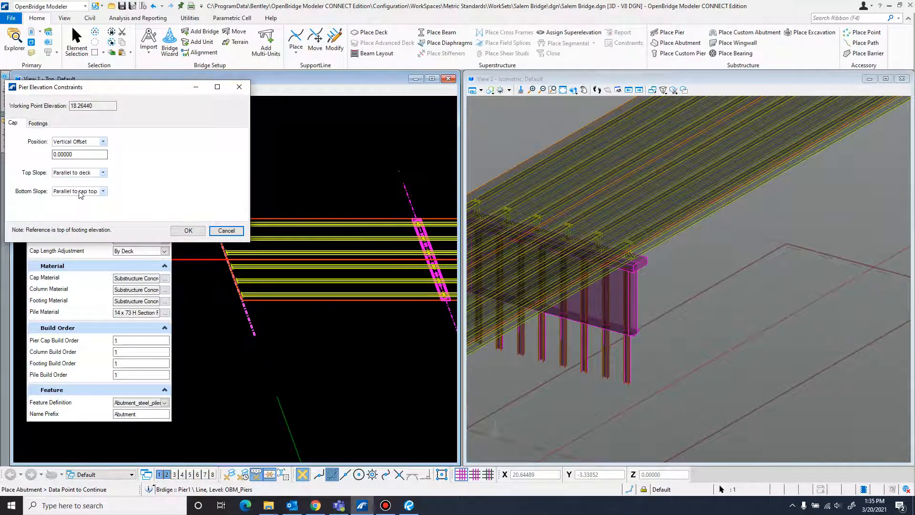
Step: Set the cap Top Slope and Bottom Slope to Level and accept the elevation constraints
{"action": "left_click", "coordinate": [79, 172]}
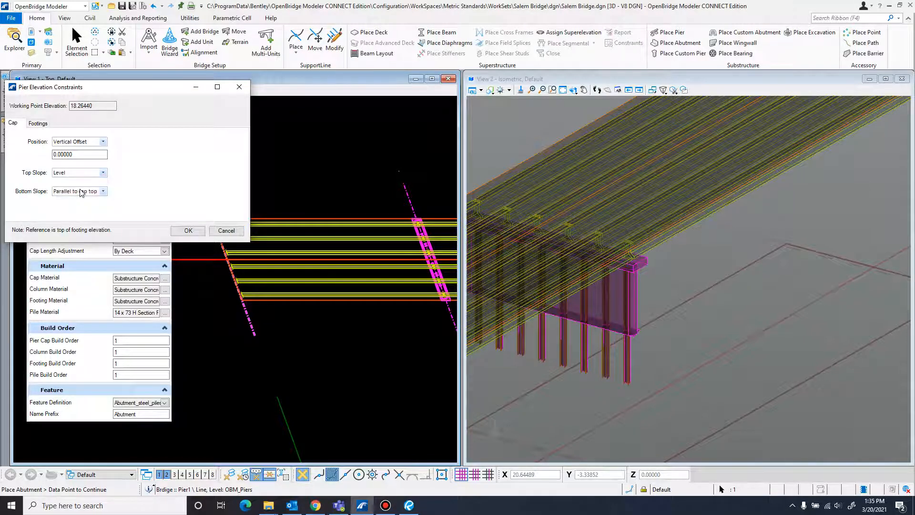
{"action": "left_click", "coordinate": [38, 123]}
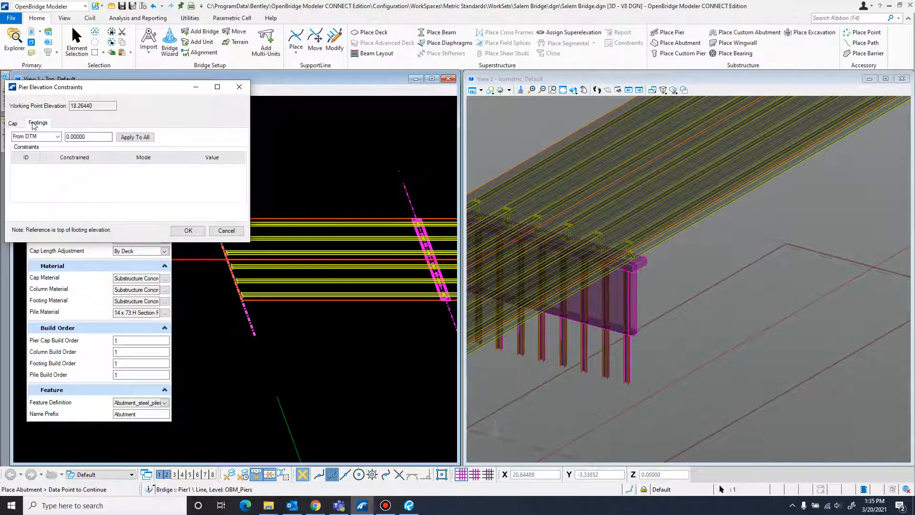
{"action": "left_click", "coordinate": [13, 123]}
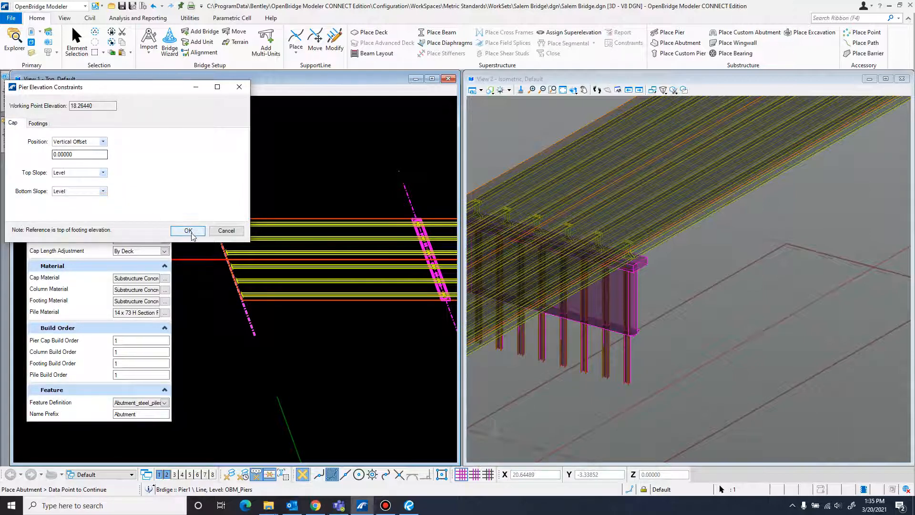
{"action": "left_click", "coordinate": [188, 230]}
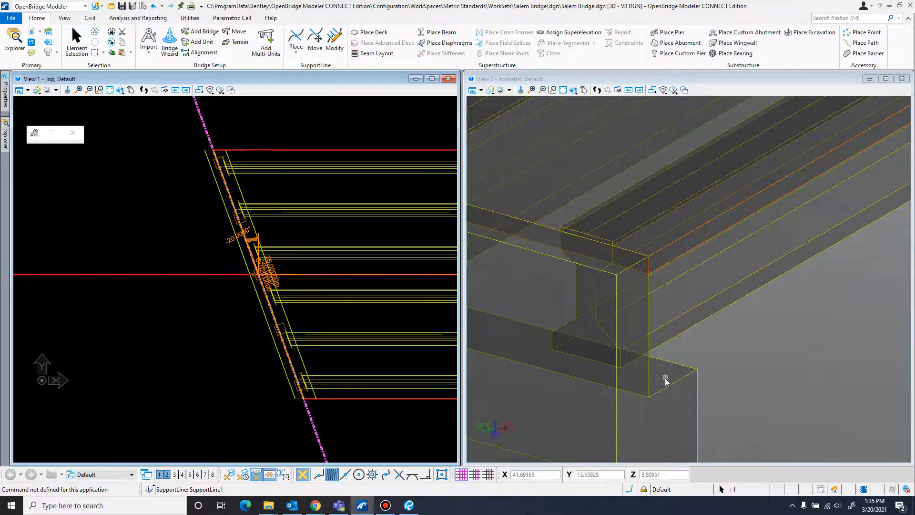
Step: Select the placed abutment solid at the support line for editing
{"action": "left_click", "coordinate": [666, 382]}
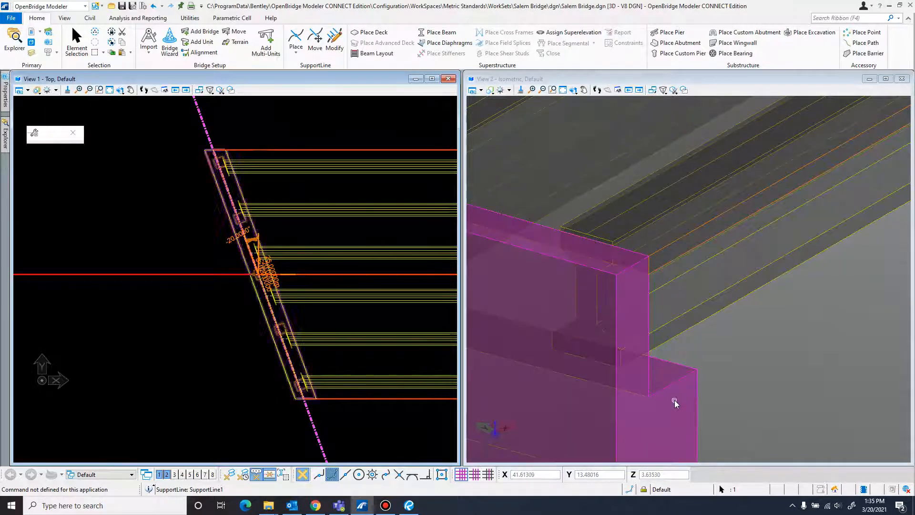
{"action": "mouse_move", "coordinate": [671, 384]}
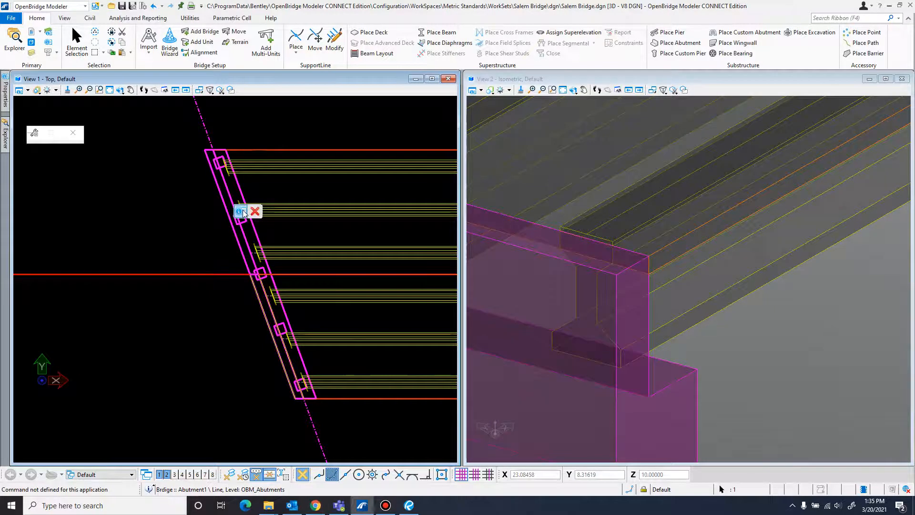
Step: From the abutment's properties, open its substructure template for editing
{"action": "left_click", "coordinate": [239, 211]}
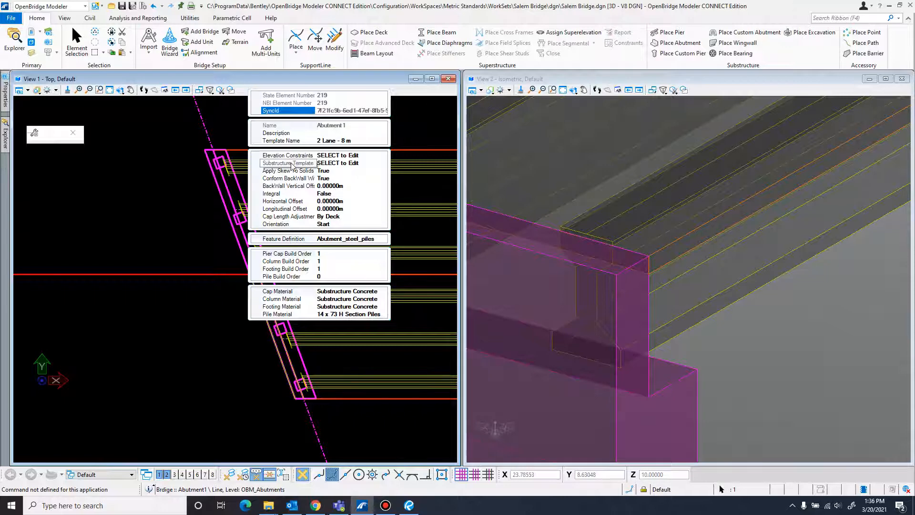
{"action": "left_click", "coordinate": [288, 163]}
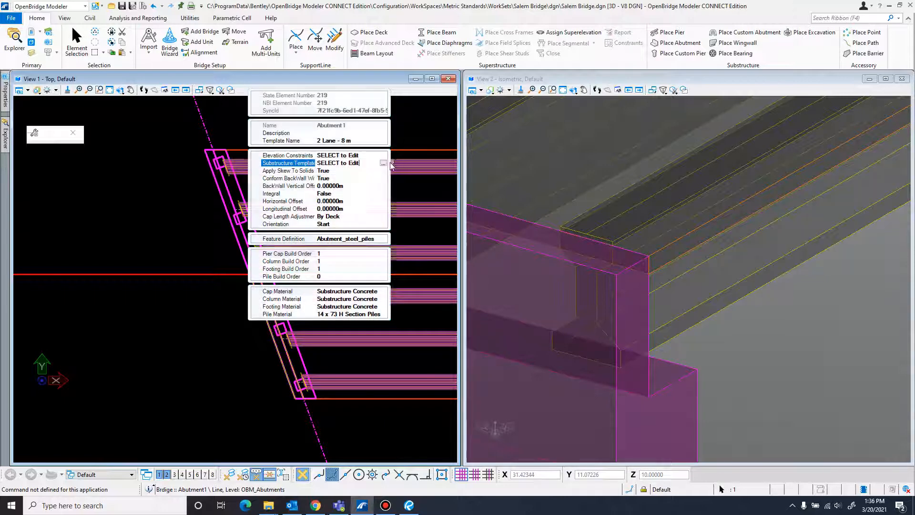
{"action": "left_click", "coordinate": [383, 163]}
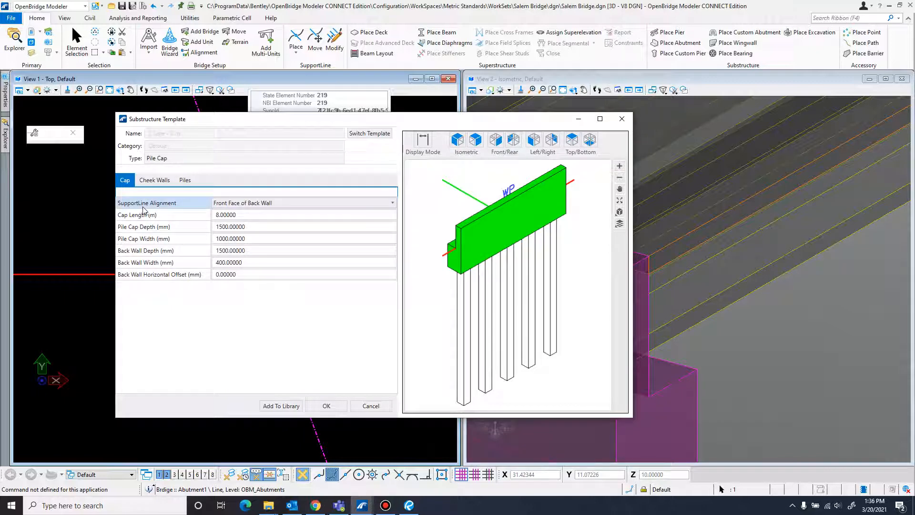
Step: Set SupportLine Alignment to Back of Abutment and the cap length to 13.41 m
{"action": "left_click", "coordinate": [392, 202]}
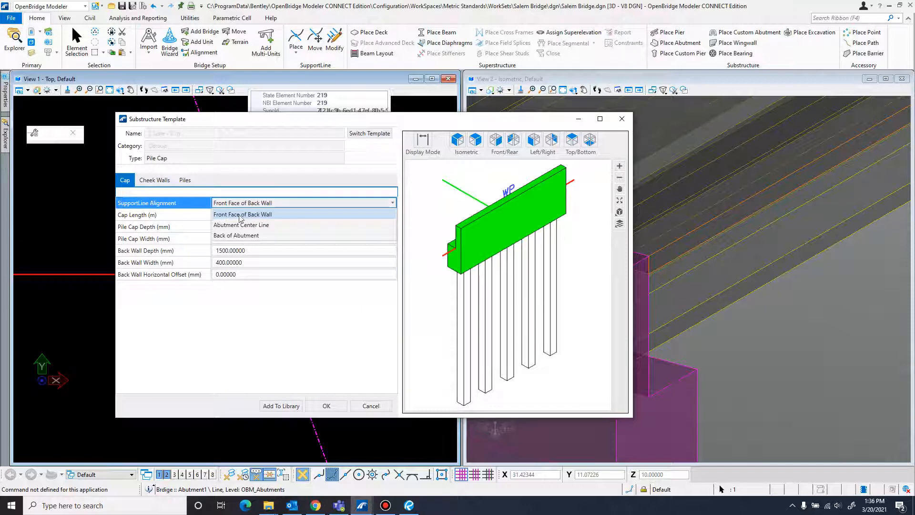
{"action": "mouse_move", "coordinate": [250, 220]}
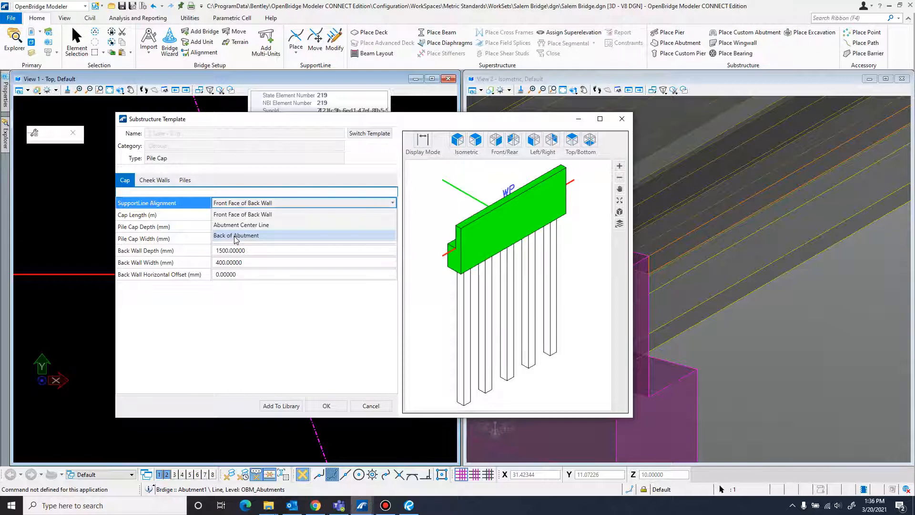
{"action": "left_click", "coordinate": [235, 236]}
{"action": "type", "text": "13"}
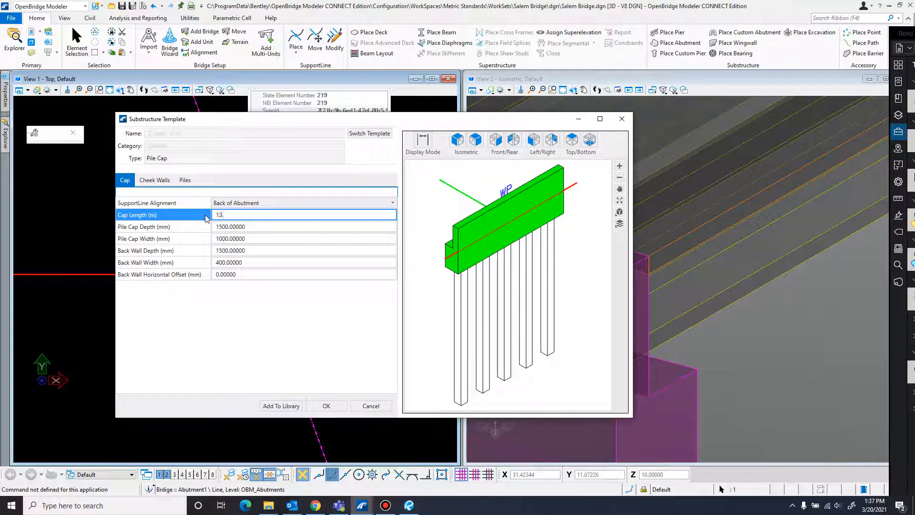
{"action": "type", "text": "41000"}
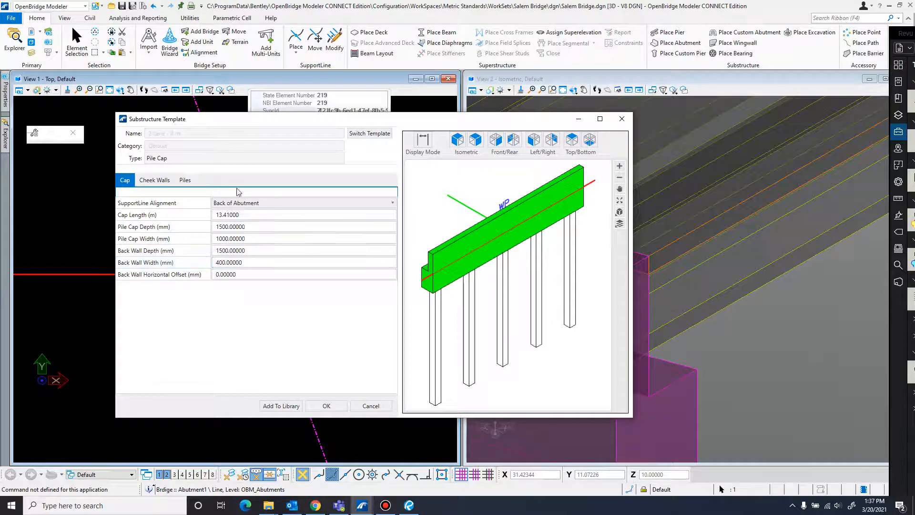
{"action": "left_click", "coordinate": [257, 227]}
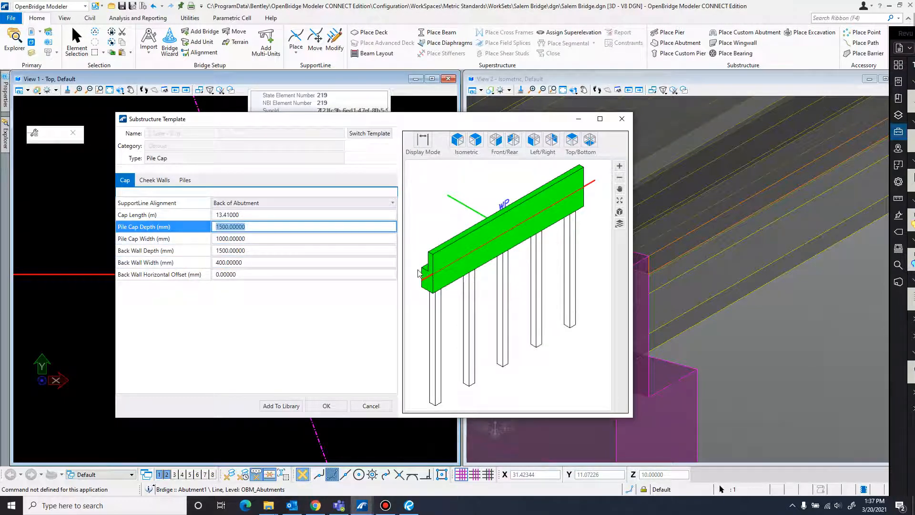
{"action": "mouse_move", "coordinate": [425, 294]}
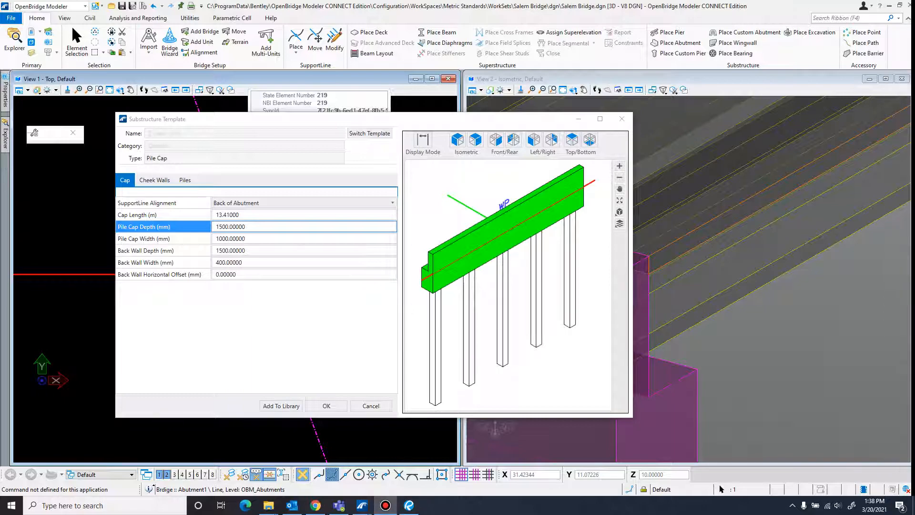
{"action": "left_click", "coordinate": [409, 505]}
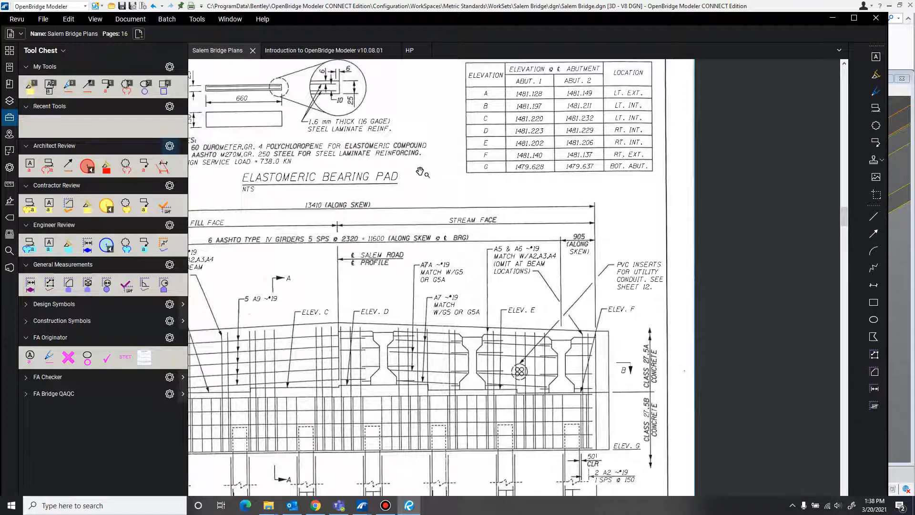
{"action": "scroll", "scroll_direction": "down", "scroll_amount": 3}
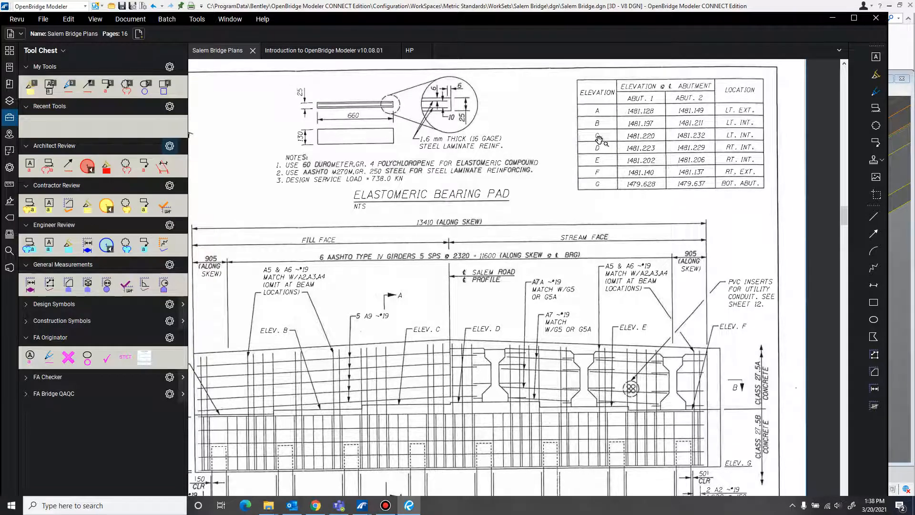
{"action": "mouse_move", "coordinate": [561, 76]}
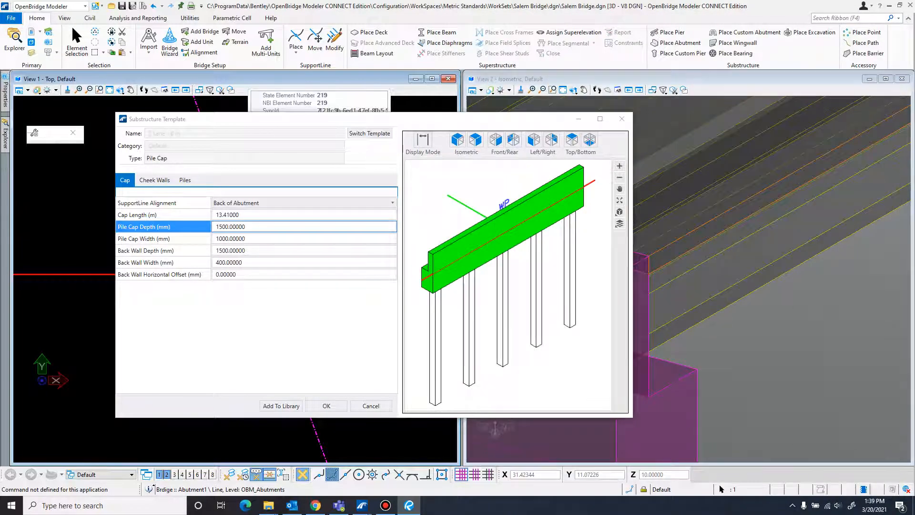
Step: Change the back wall width from 400 to 300 mm and commit it
{"action": "left_click", "coordinate": [303, 251]}
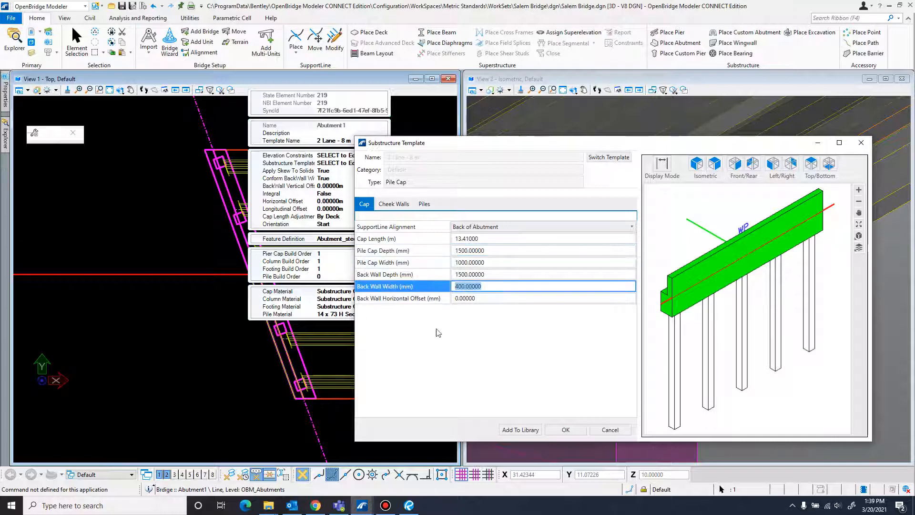
{"action": "mouse_move", "coordinate": [469, 352]}
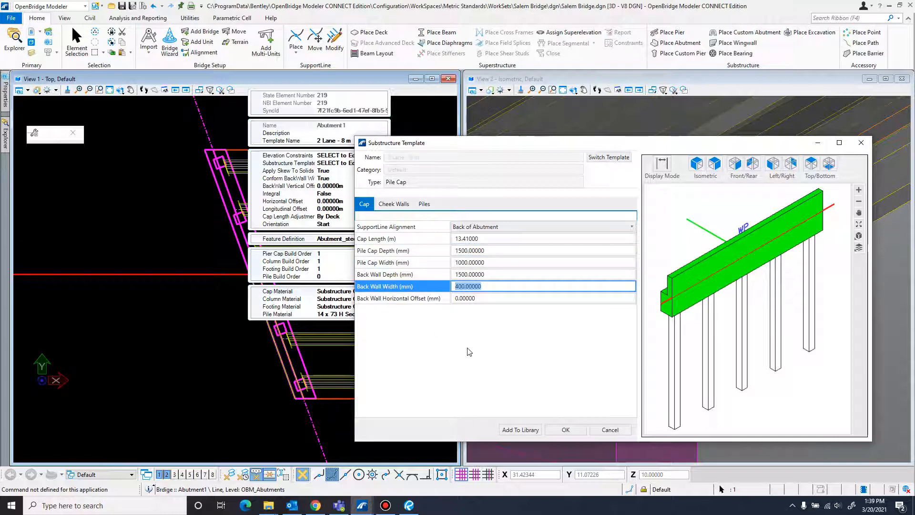
{"action": "type", "text": "338"}
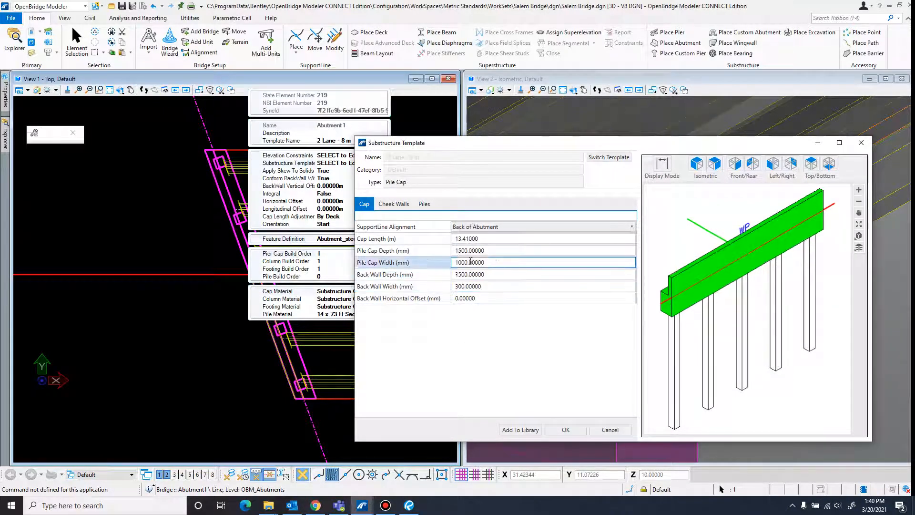
{"action": "left_click", "coordinate": [542, 238]}
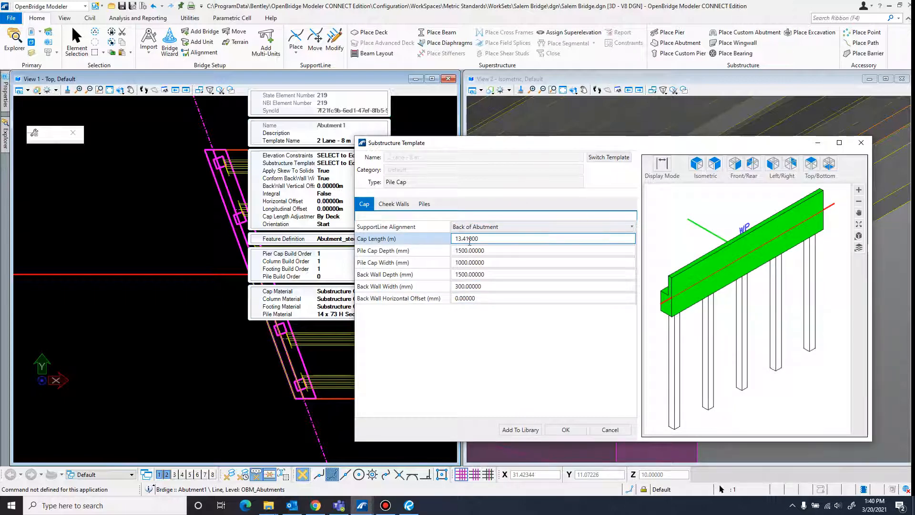
{"action": "left_click", "coordinate": [424, 204]}
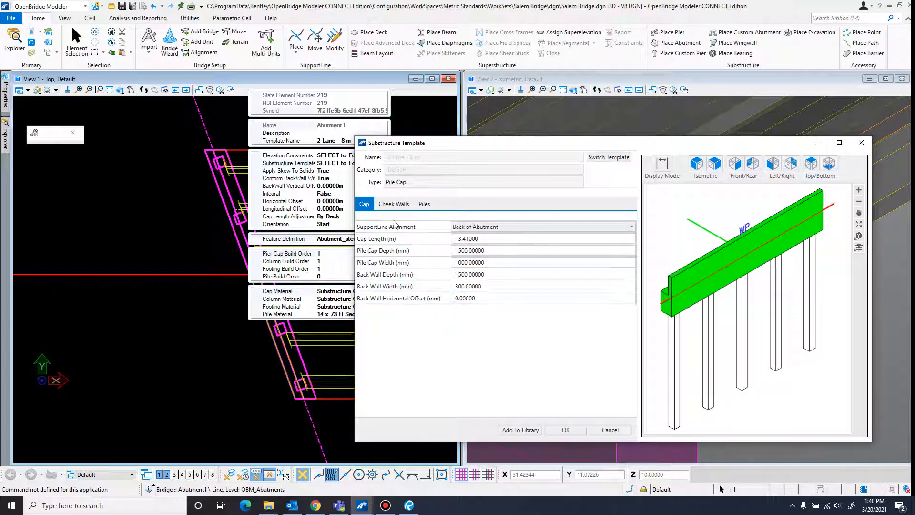
Step: Make the abutment piles HP14X117 H-piles
{"action": "left_click", "coordinate": [424, 204]}
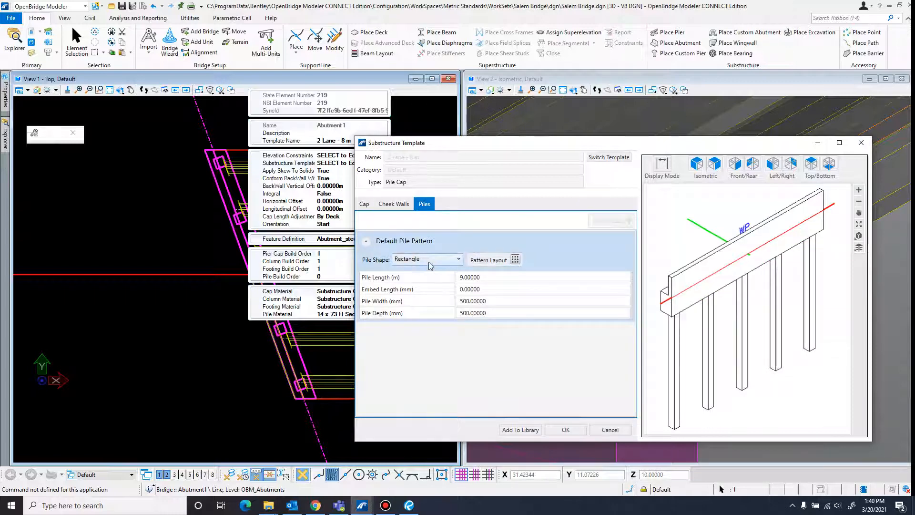
{"action": "left_click", "coordinate": [426, 260]}
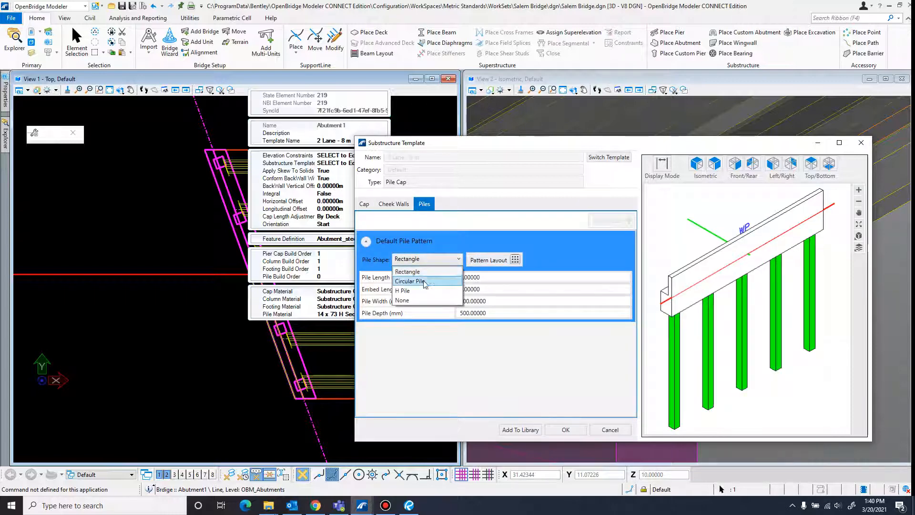
{"action": "left_click", "coordinate": [403, 290]}
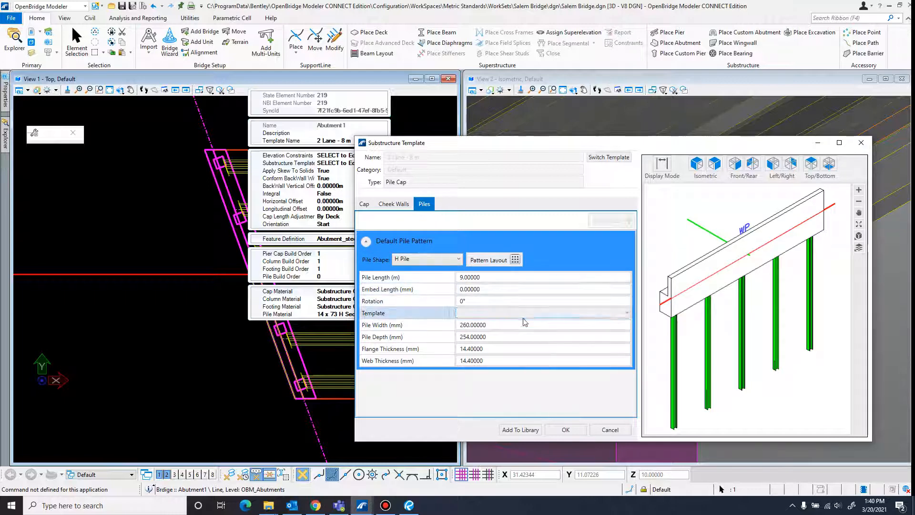
{"action": "left_click", "coordinate": [626, 312]}
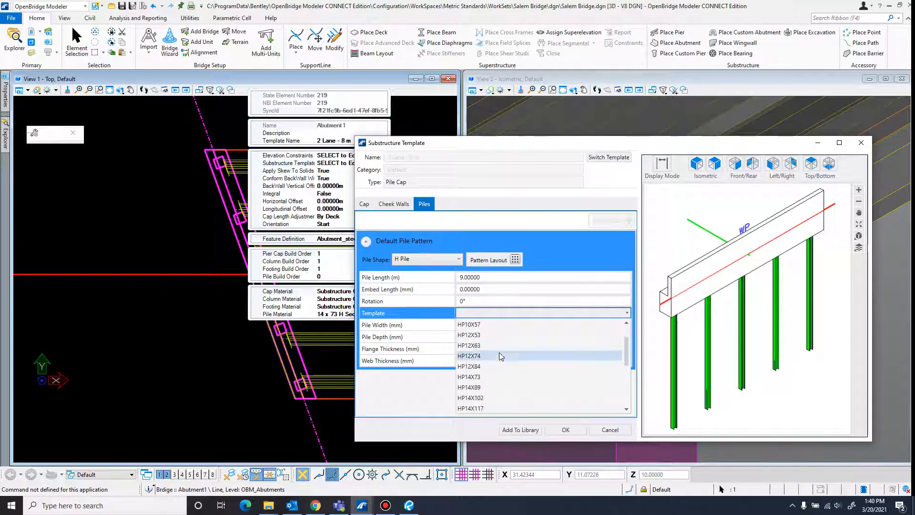
{"action": "left_click", "coordinate": [470, 408]}
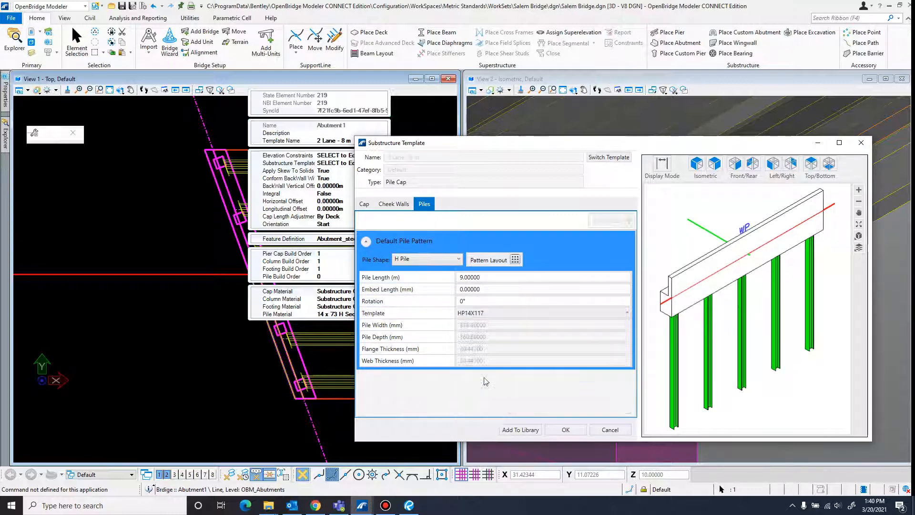
Step: Set pile length 9.99 m, embed length 610 mm and rotation 90°
{"action": "left_click", "coordinate": [542, 301]}
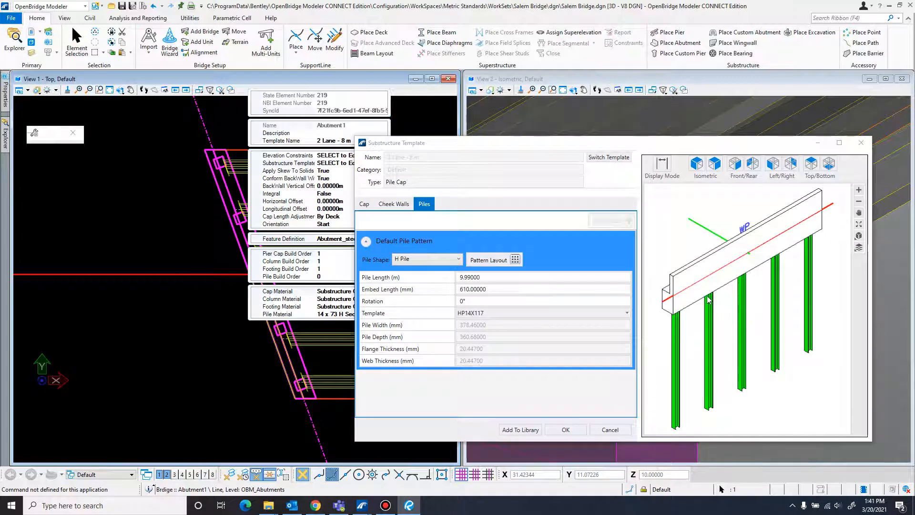
{"action": "left_click", "coordinate": [543, 300]}
{"action": "type", "text": "90"}
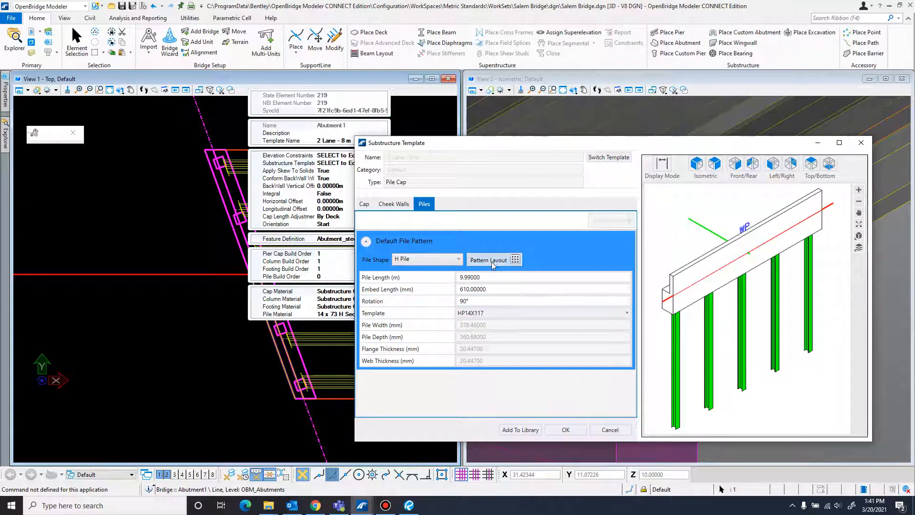
Step: In Pattern Layout, set 8 columns with 500 mm top/bottom and 633 mm side margins
{"action": "left_click", "coordinate": [488, 259]}
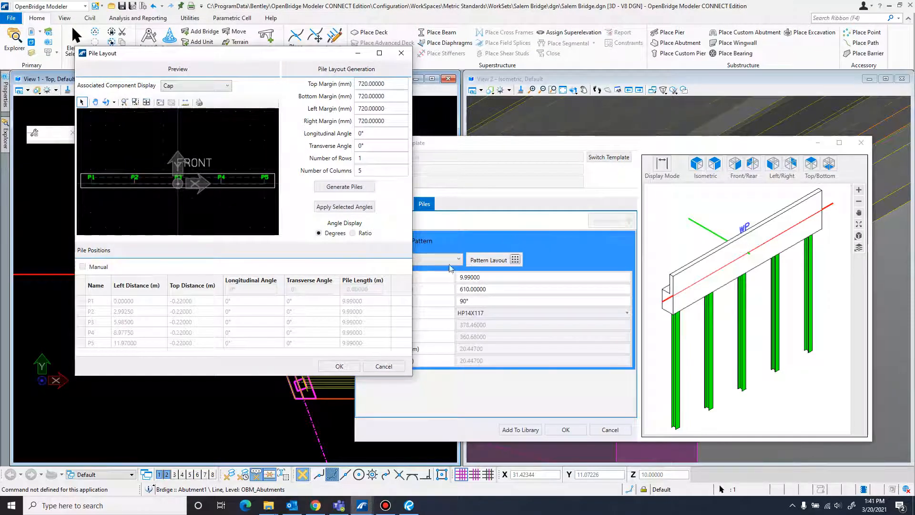
{"action": "left_click", "coordinate": [380, 171]}
{"action": "type", "text": "8"}
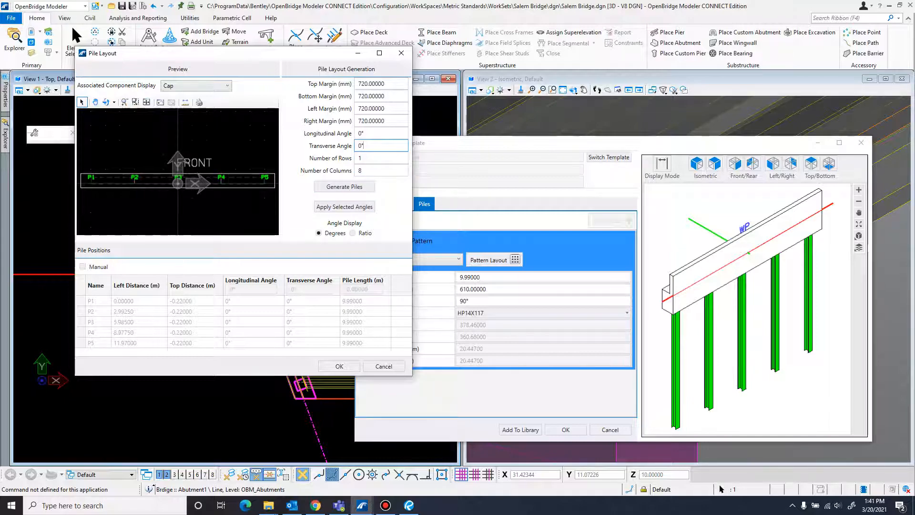
{"action": "left_click", "coordinate": [408, 505]}
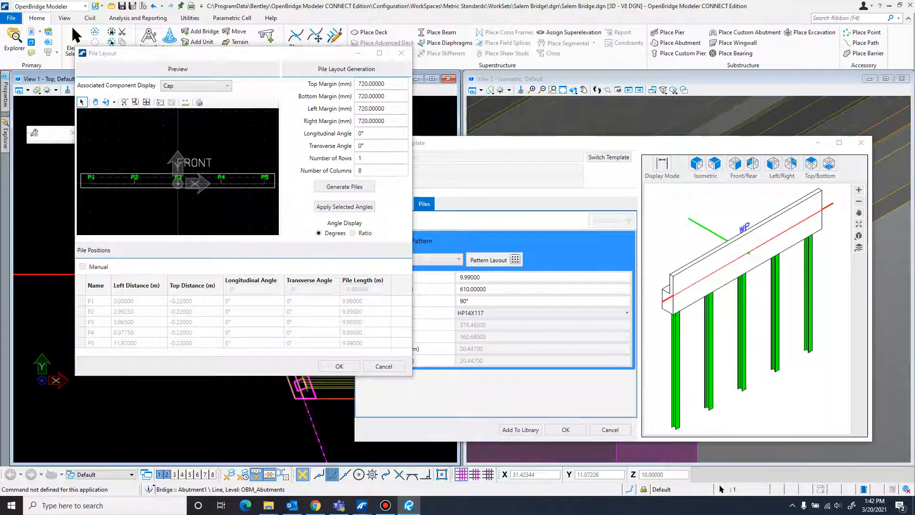
{"action": "left_click", "coordinate": [409, 505]}
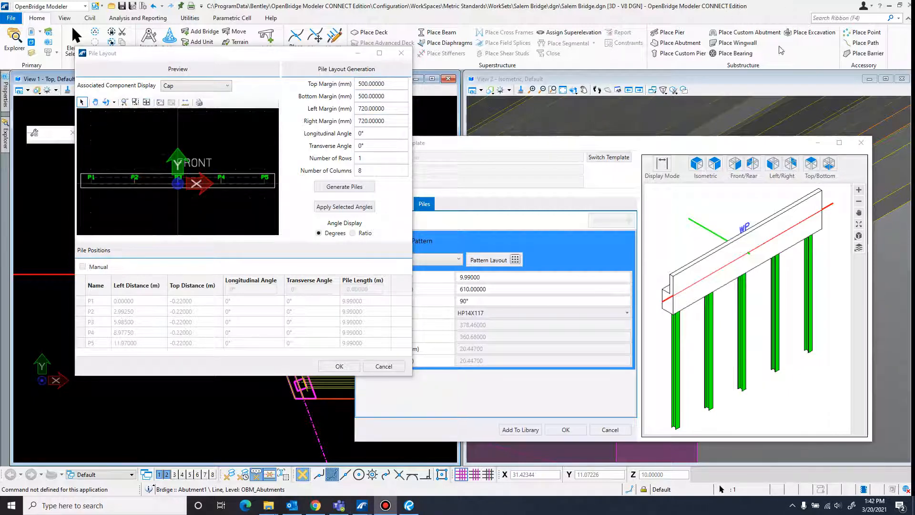
{"action": "left_click", "coordinate": [408, 505]}
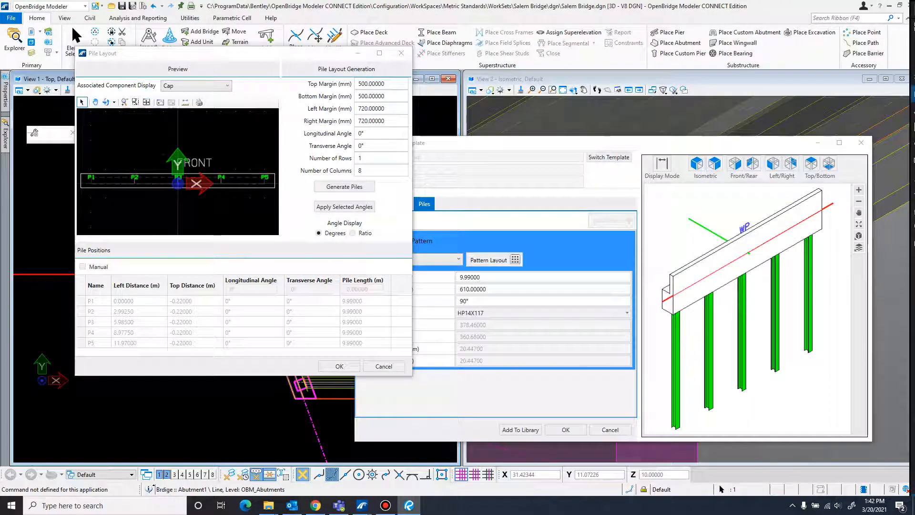
{"action": "triple_click", "coordinate": [381, 109]}
{"action": "type", "text": "633.000000"}
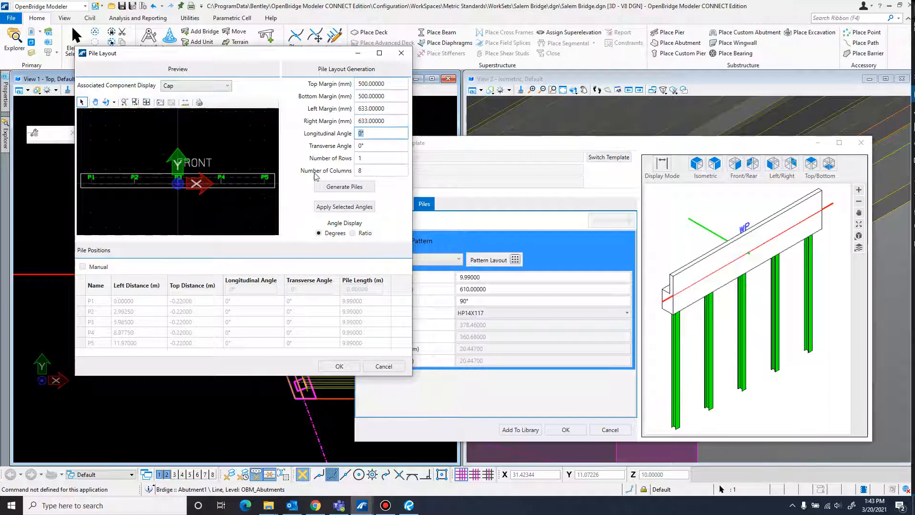
Step: Generate the 8 pile positions and accept the layout
{"action": "left_click", "coordinate": [344, 186]}
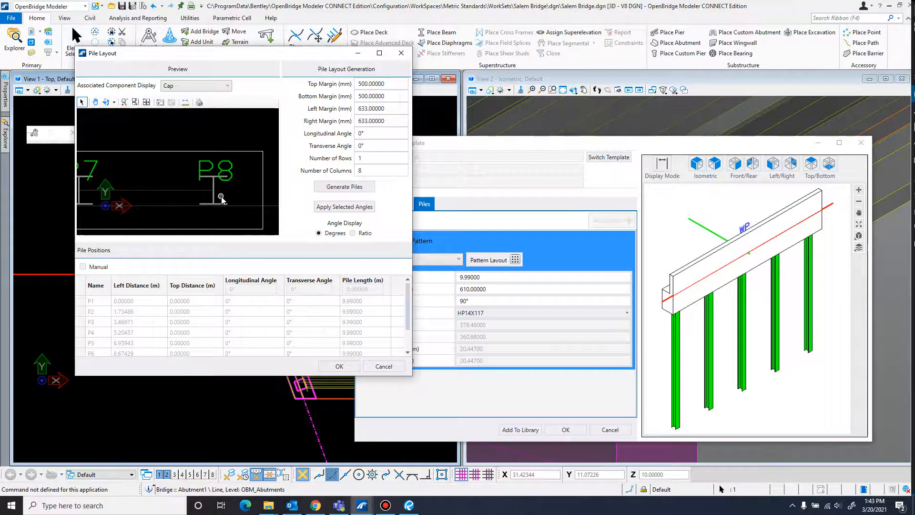
{"action": "left_click", "coordinate": [339, 366]}
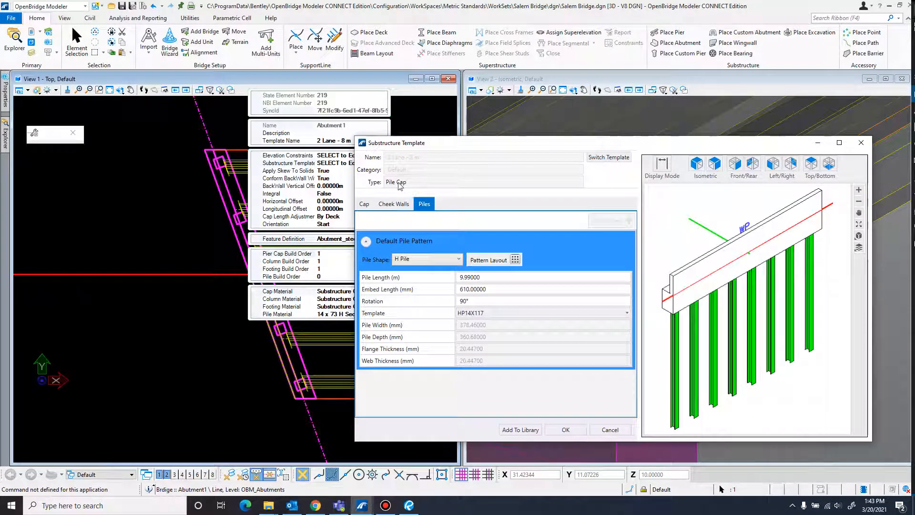
{"action": "mouse_move", "coordinate": [566, 425]}
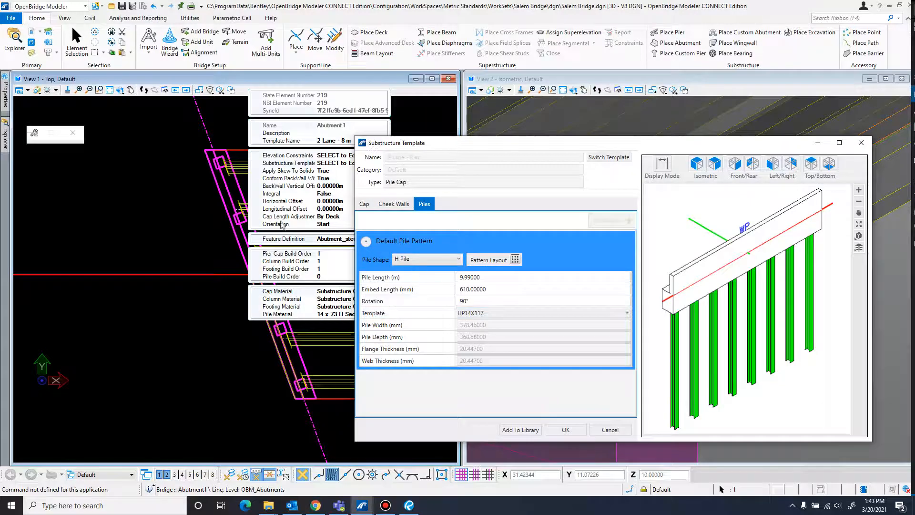
Step: Add the 8-pile abutment to the template library and accept the template changes
{"action": "left_click", "coordinate": [519, 430]}
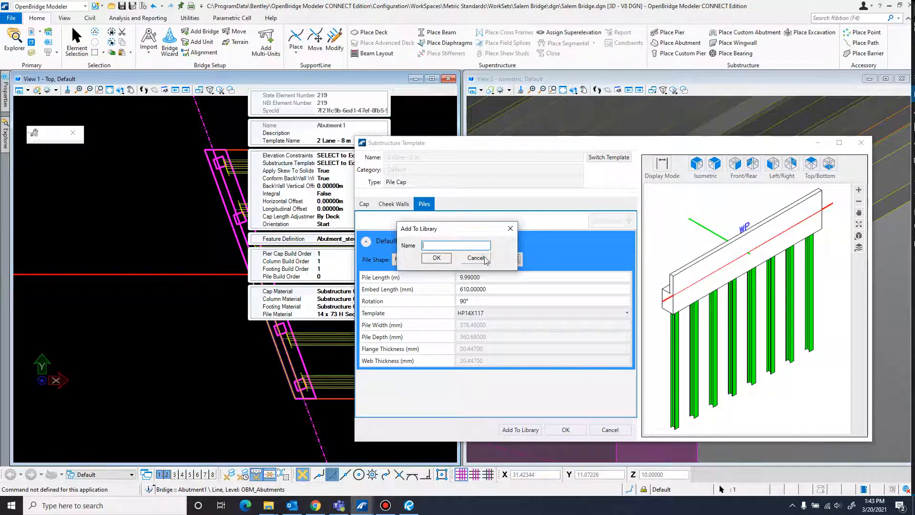
{"action": "left_click", "coordinate": [475, 258]}
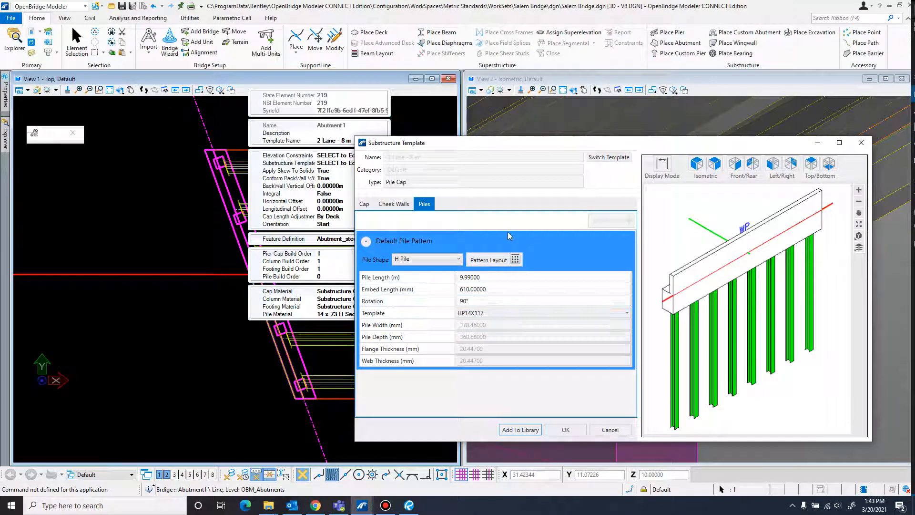
{"action": "left_click", "coordinate": [565, 430]}
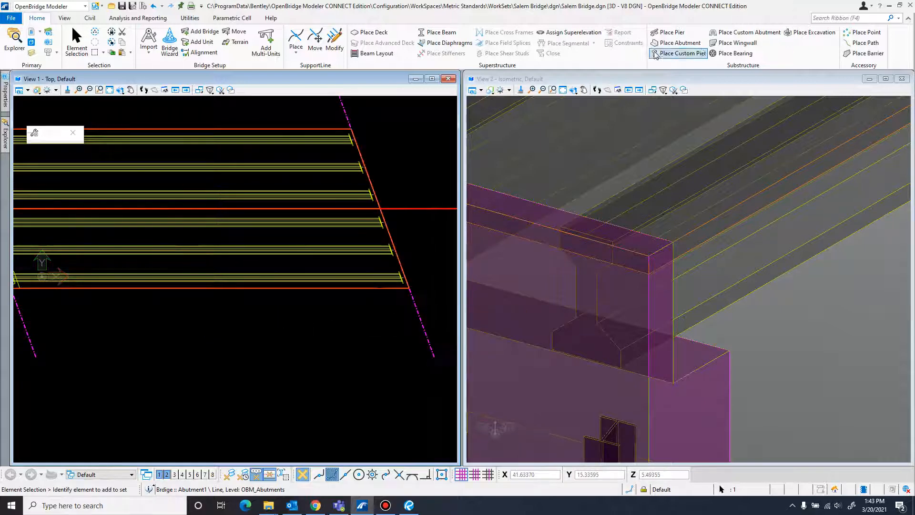
Step: Start a new abutment and choose Pile Cap > Default > Salem Bridge_A1 as its template
{"action": "left_click", "coordinate": [680, 42]}
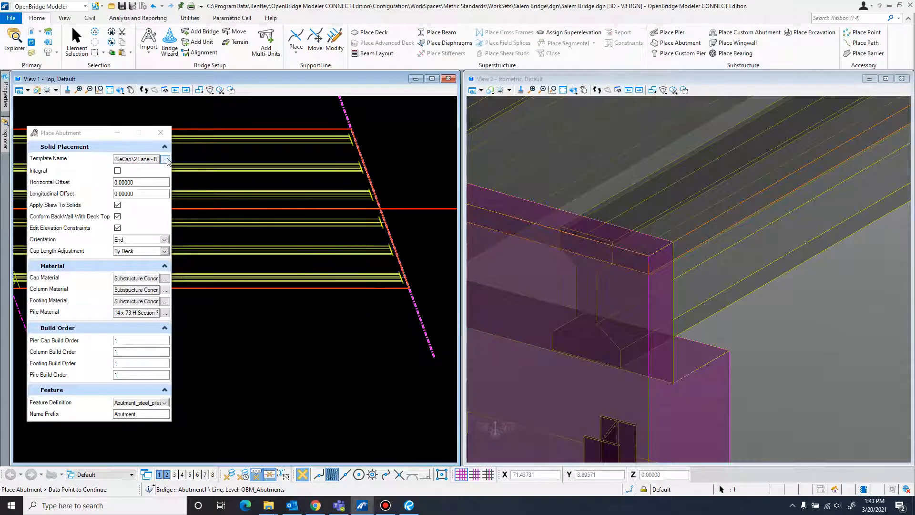
{"action": "left_click", "coordinate": [166, 160]}
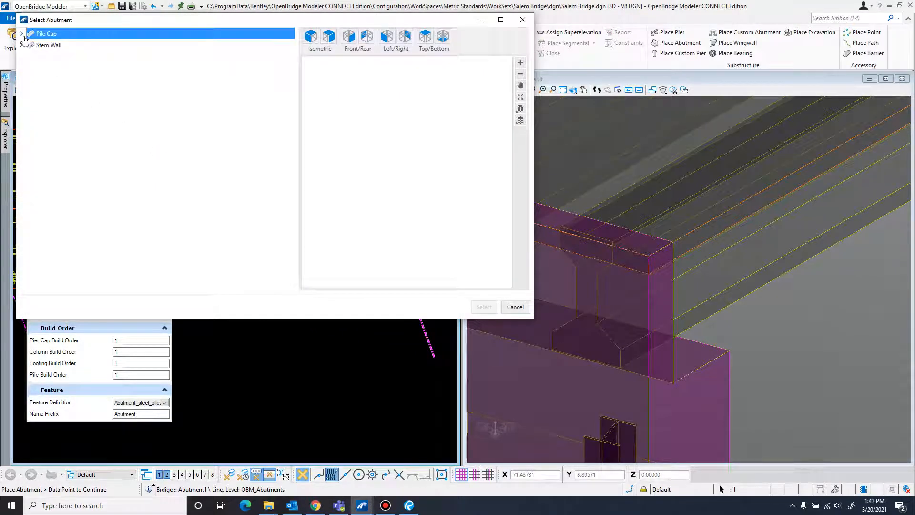
{"action": "left_click", "coordinate": [22, 34]}
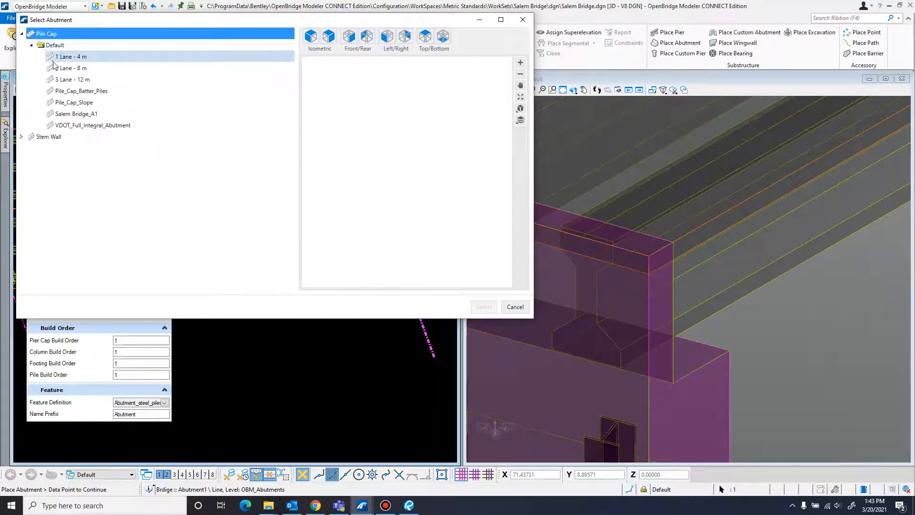
{"action": "left_click", "coordinate": [76, 113]}
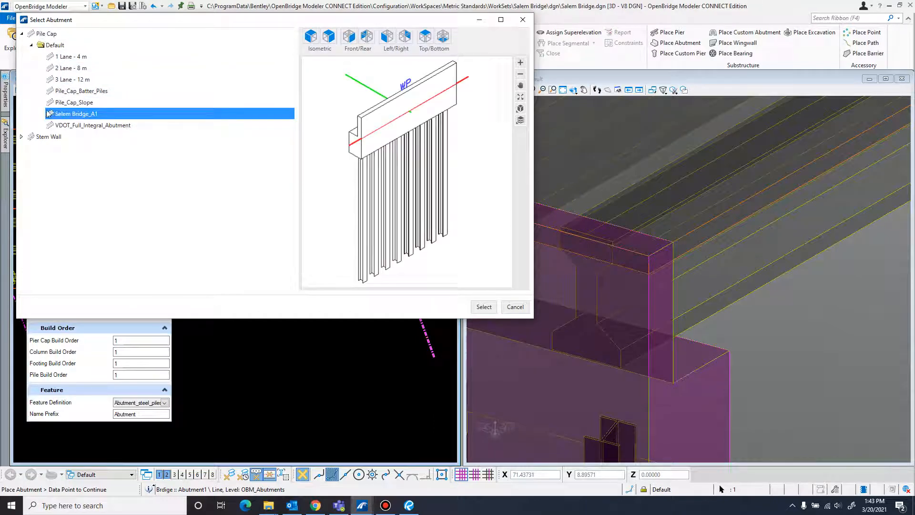
{"action": "left_click", "coordinate": [484, 306]}
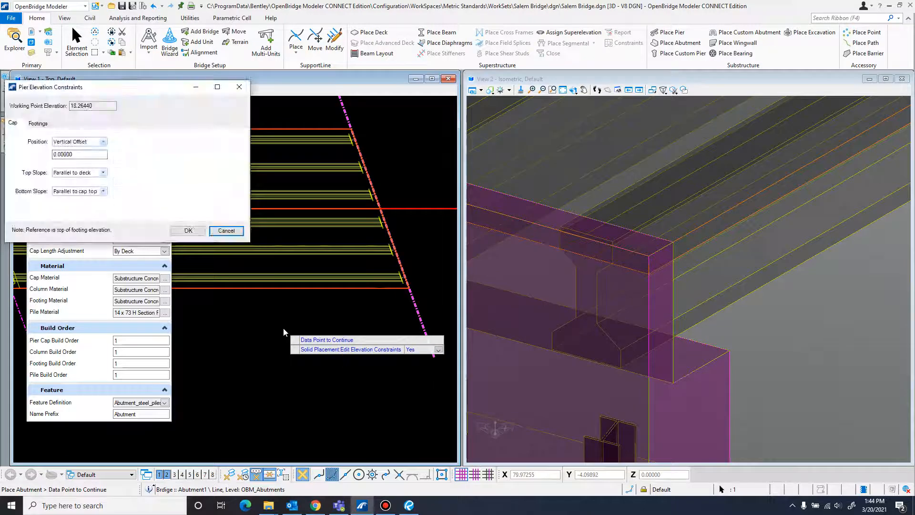
Step: Accept the elevation constraints and return to picking the support line
{"action": "left_click", "coordinate": [187, 230]}
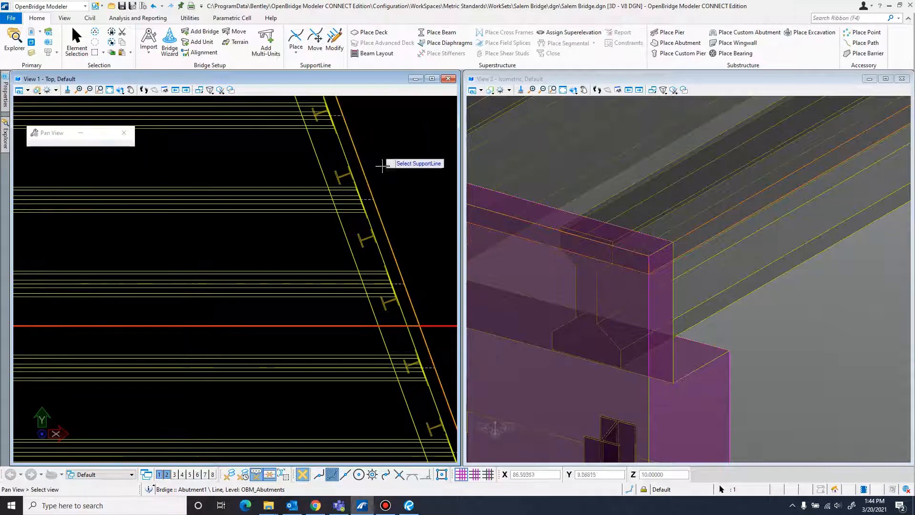
{"action": "left_click", "coordinate": [680, 43]}
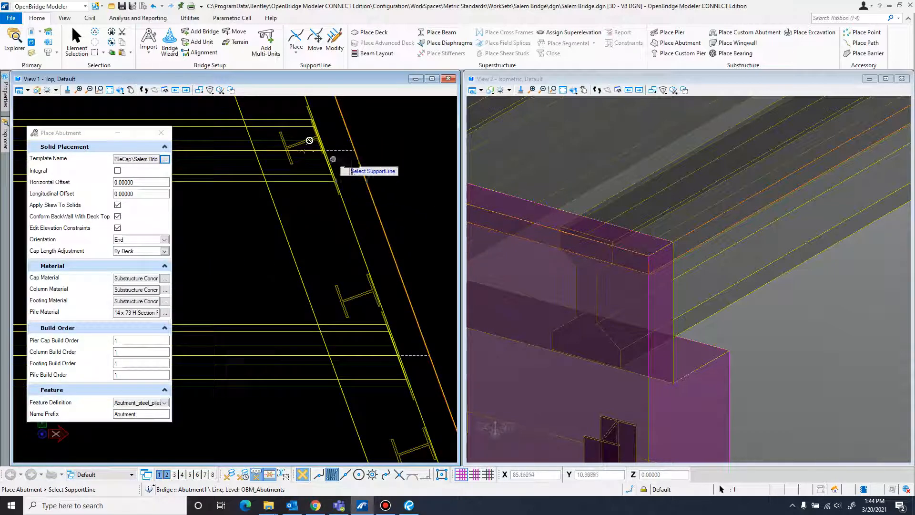